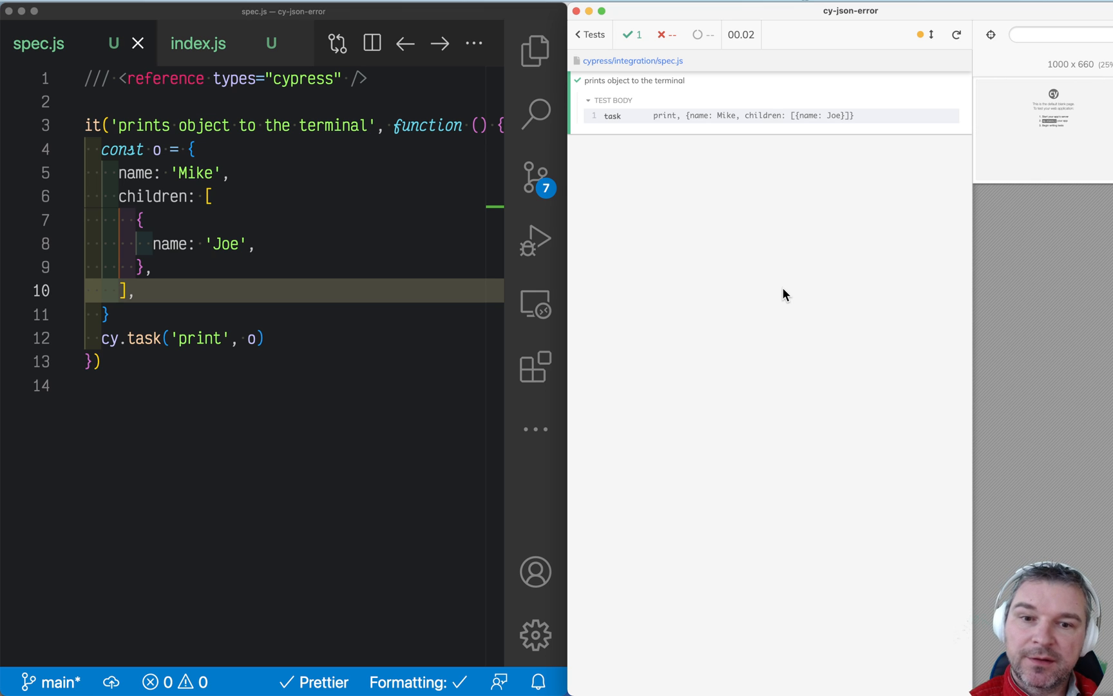
Review the object passed to cy.task in spec.js, then view index.js's console.log of the task argument
click(141, 219)
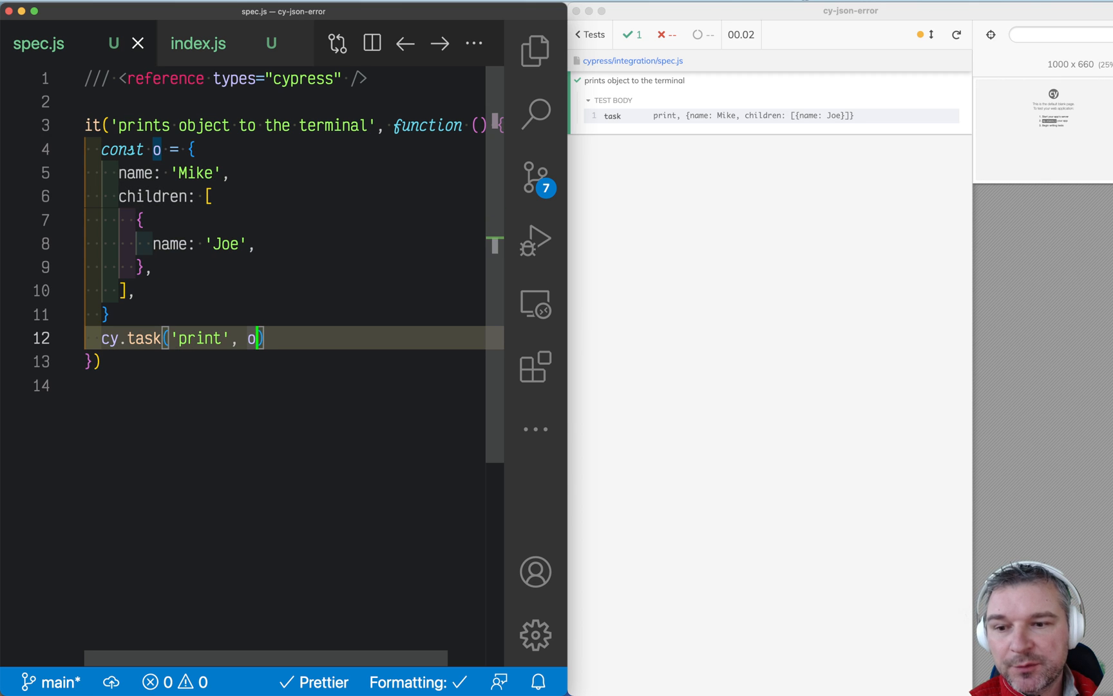
click(198, 44)
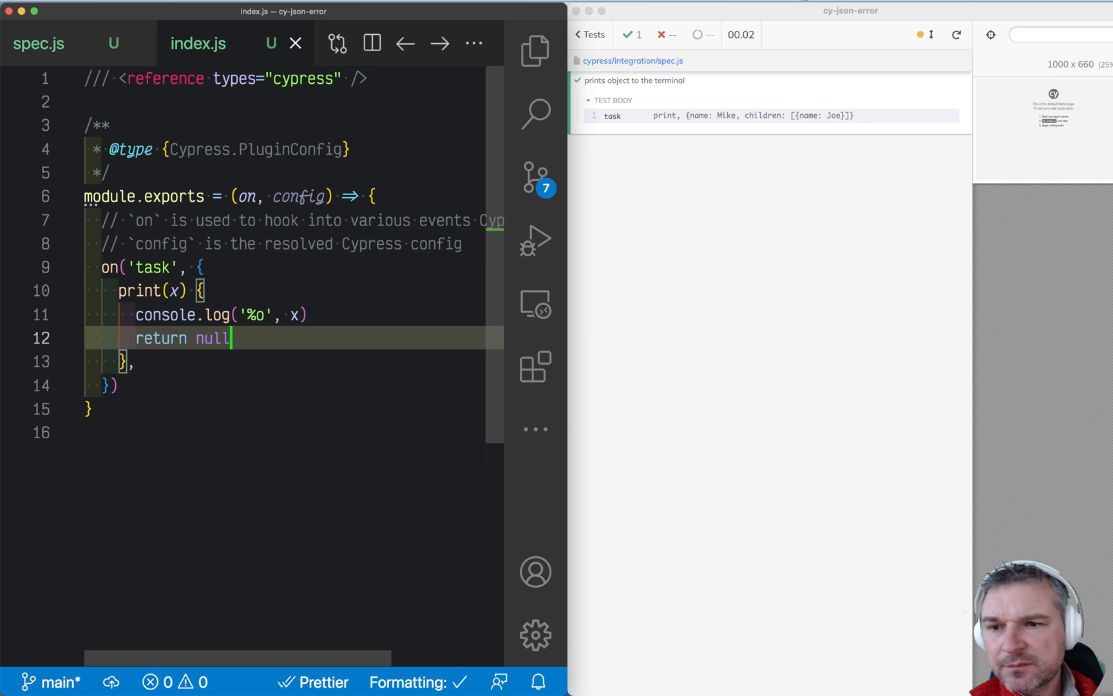
click(231, 291)
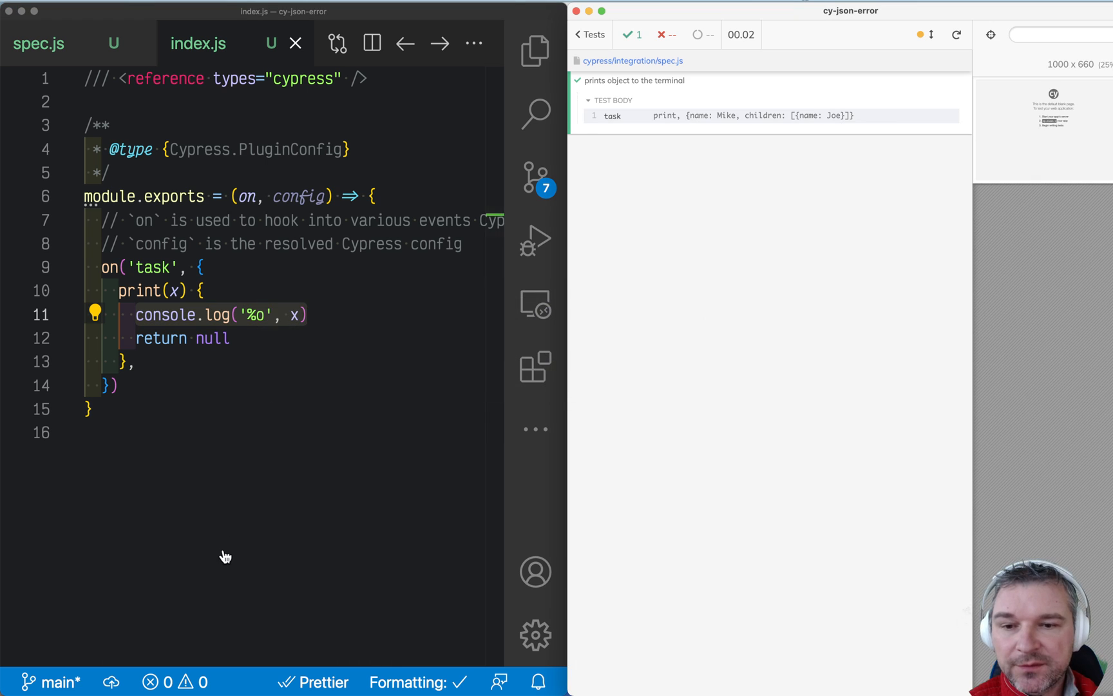
mouse_move(837, 278)
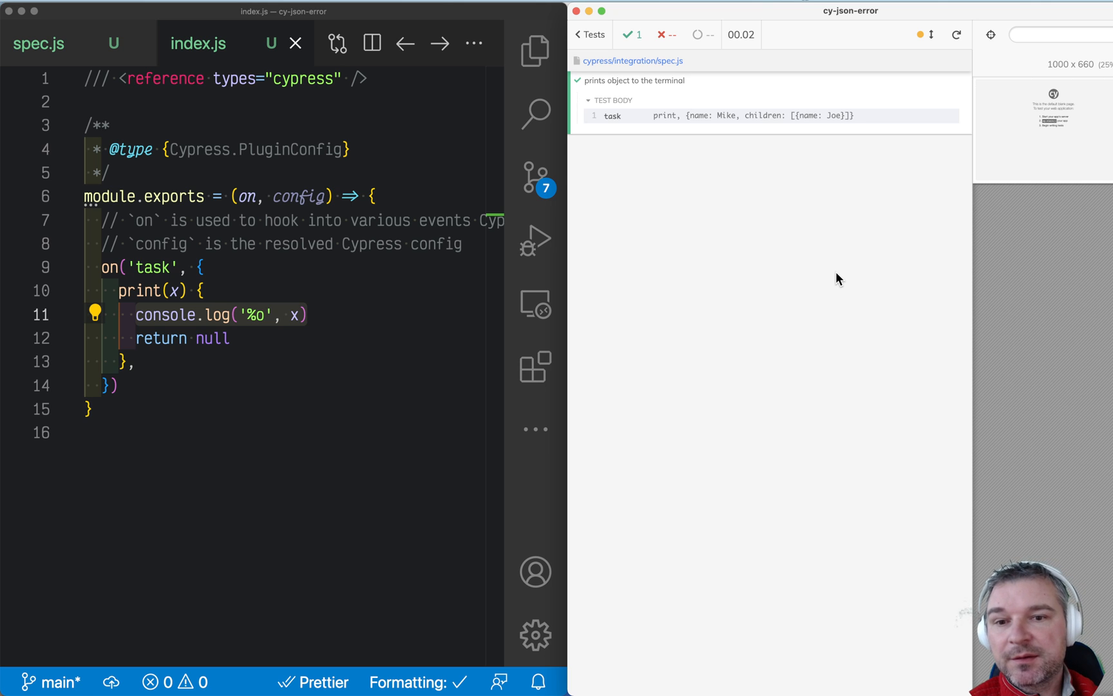
mouse_move(448, 186)
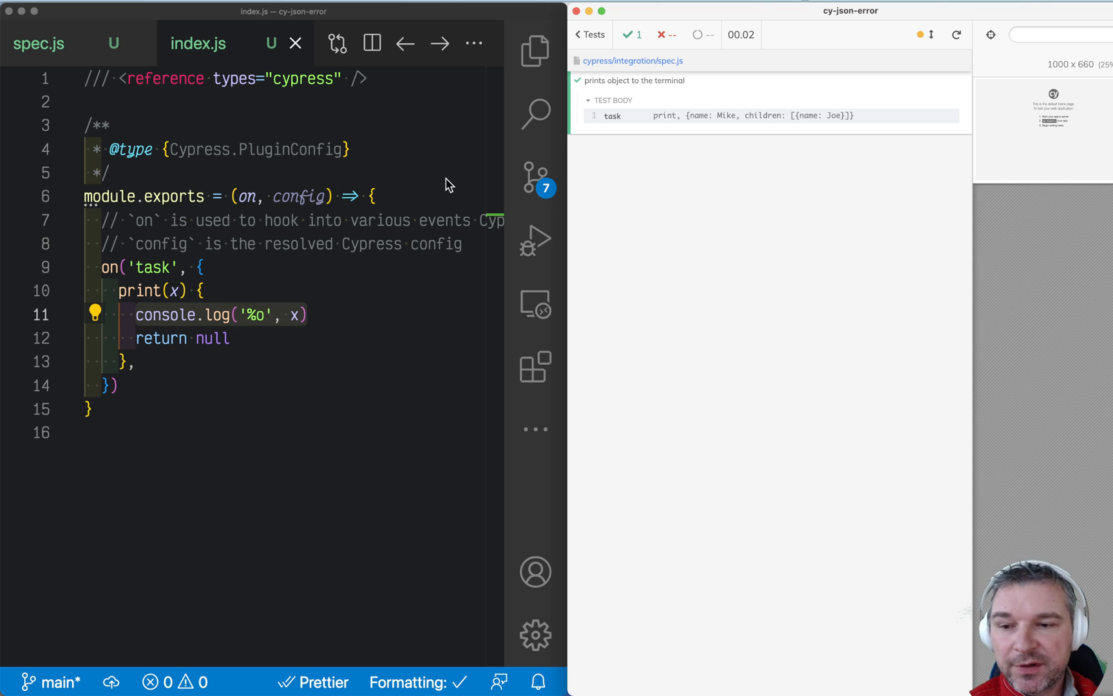
Add o.children[0].parent = o in spec.js before the cy.task('print', o) call
click(39, 44)
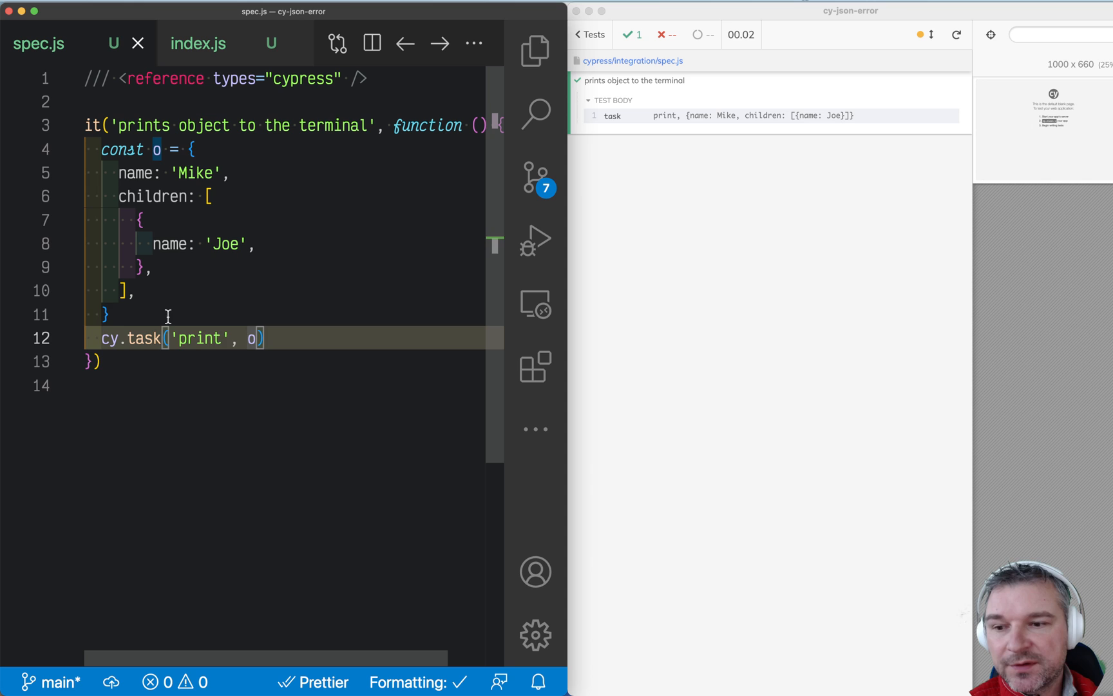
text(o.)
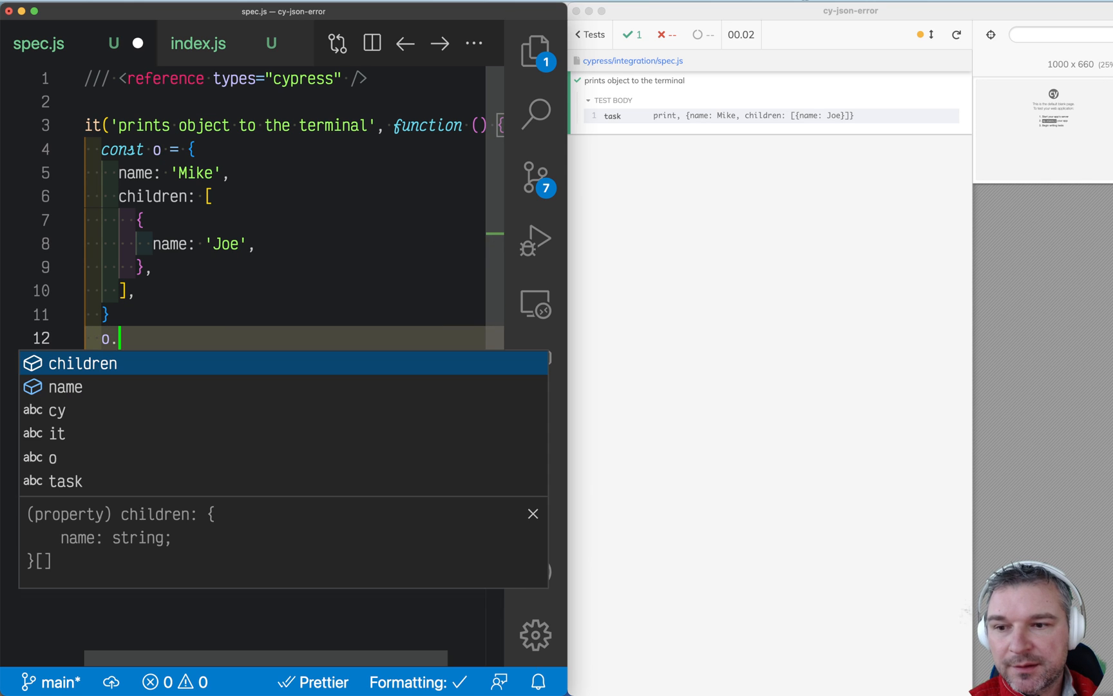
text(children[0)
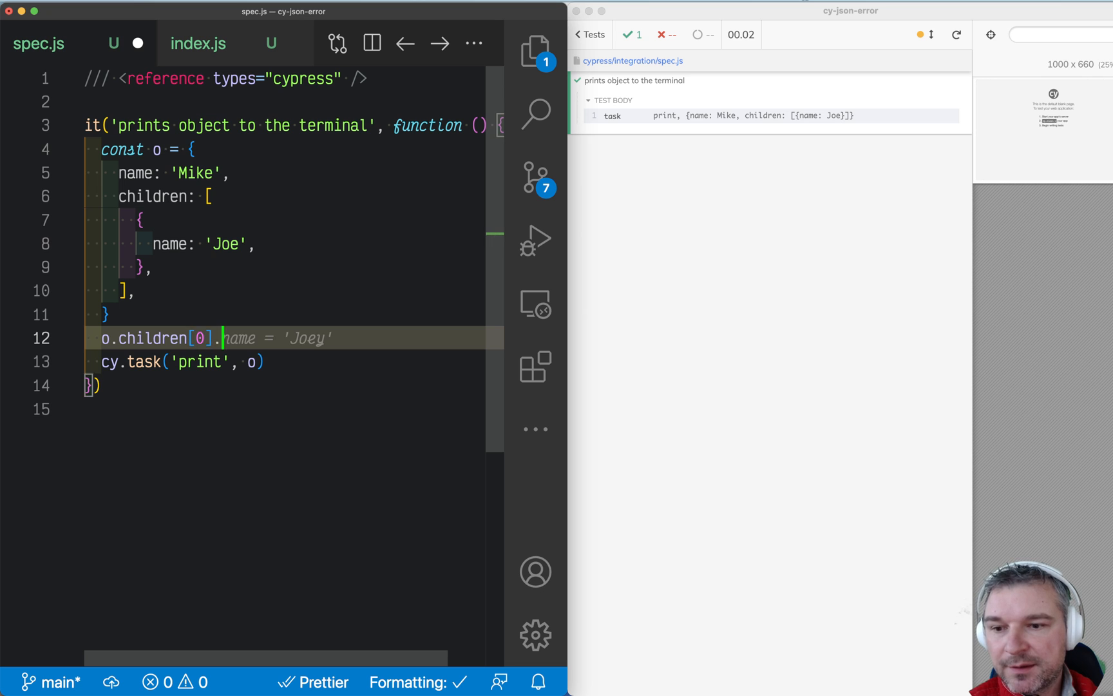
text(.parent = o)
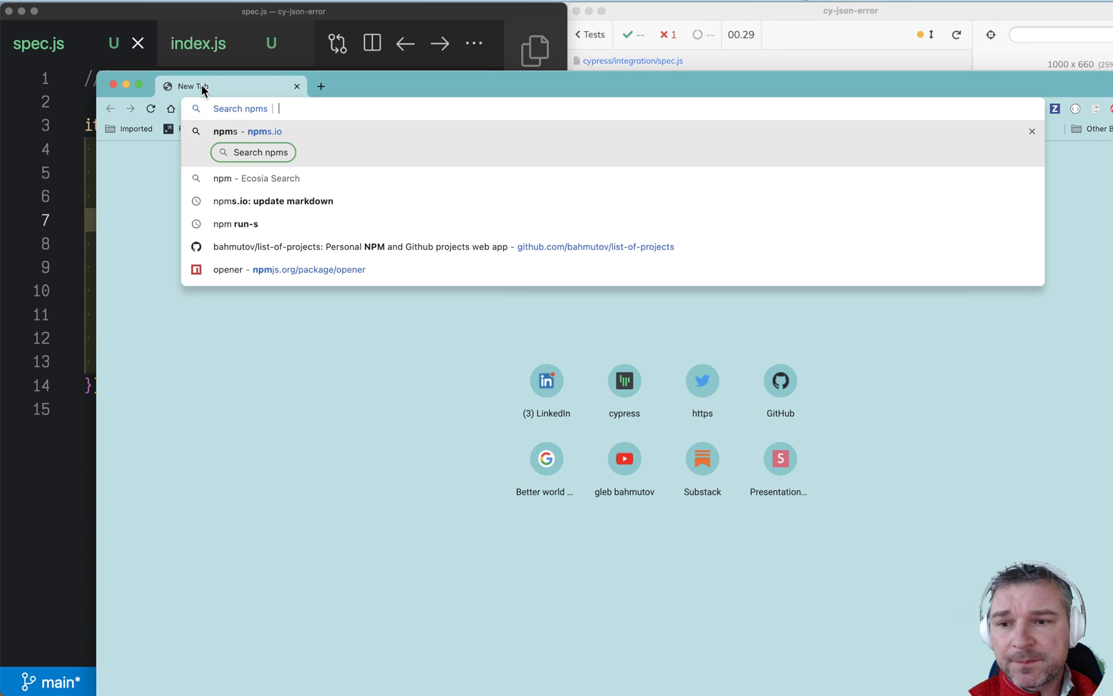
Search npms.io for 'circular json' and view the flatted package README
text(circular+json)
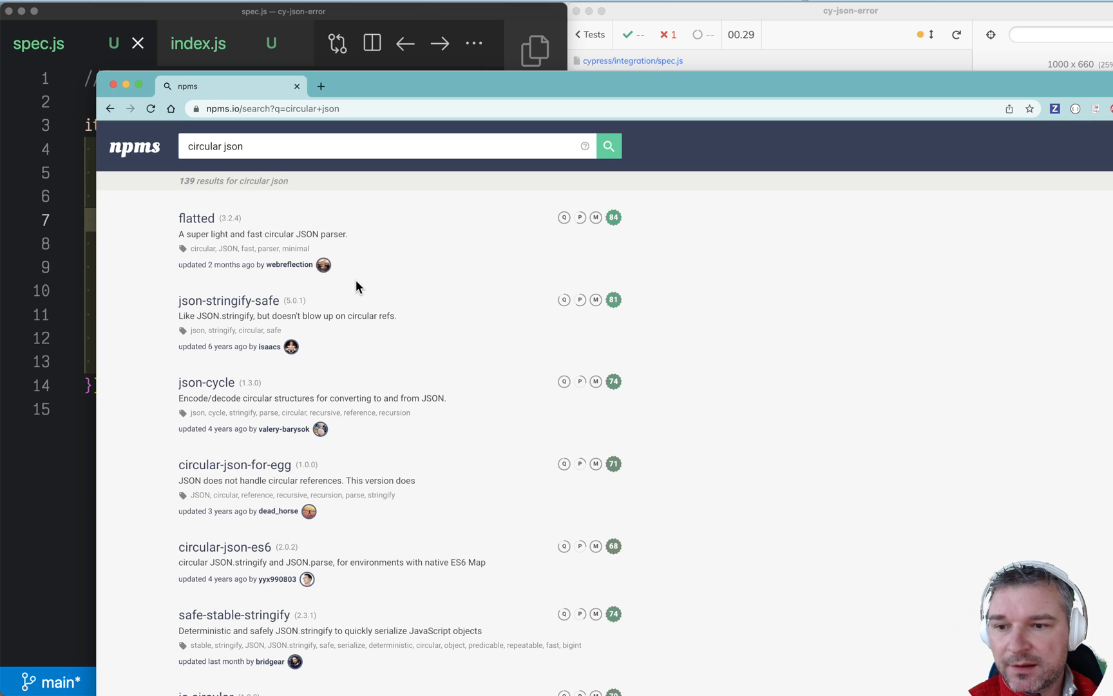
click(197, 217)
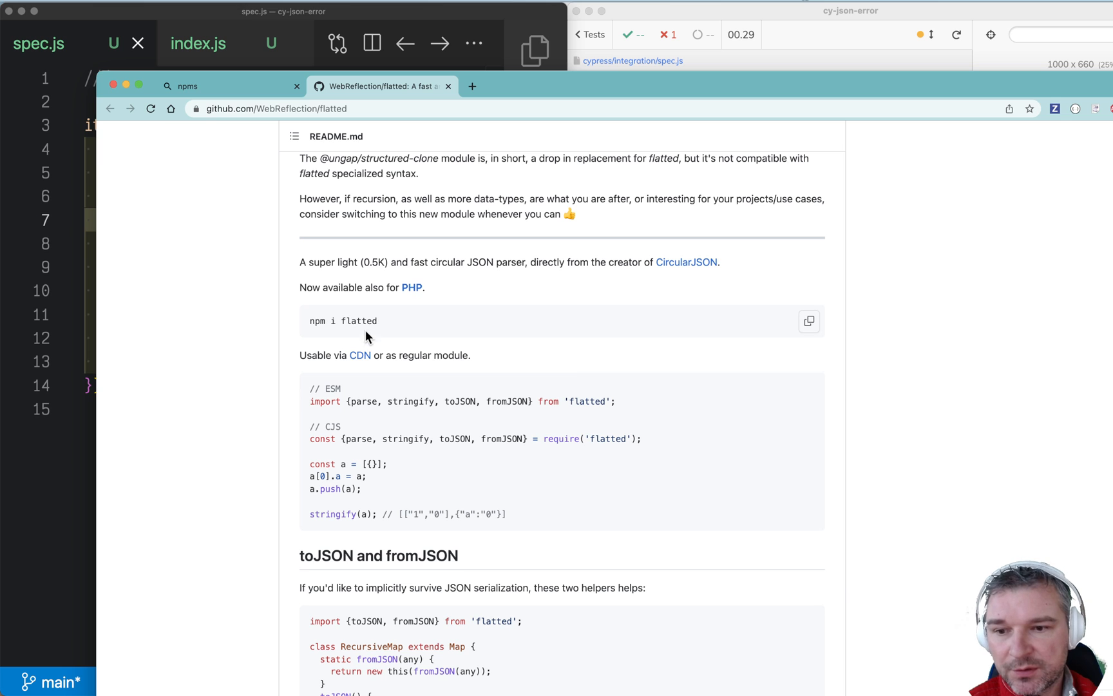
click(849, 10)
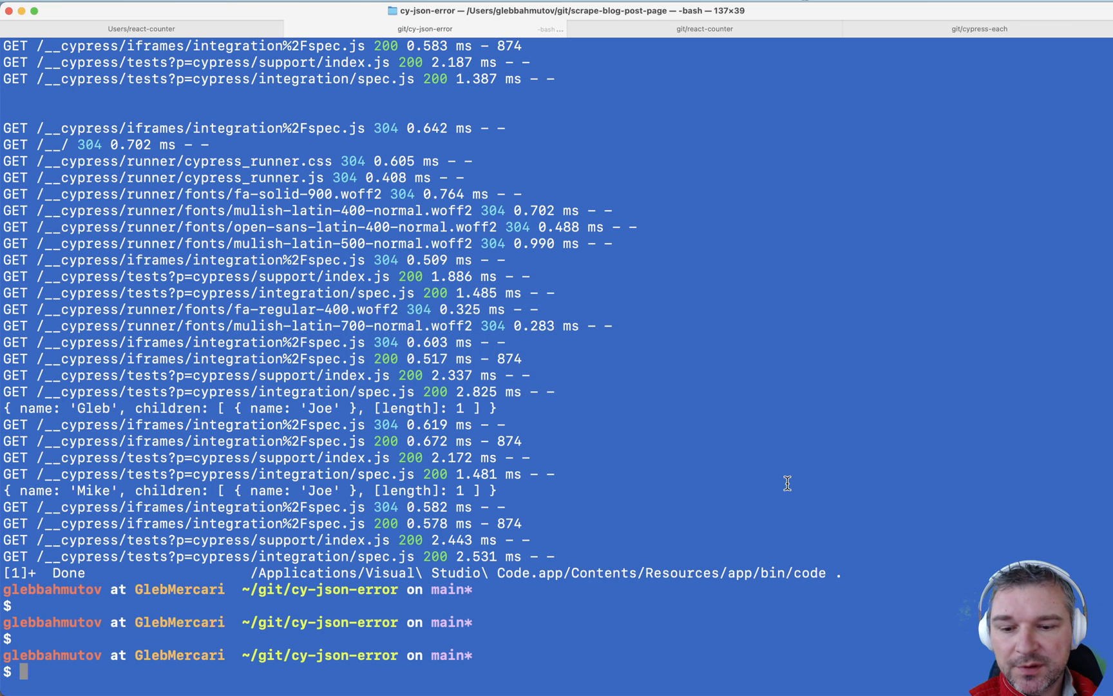
Run npm i -D flatted, then restart Cypress with npx cypress open
text(npm i -D flatted)
text(npx cypress open)
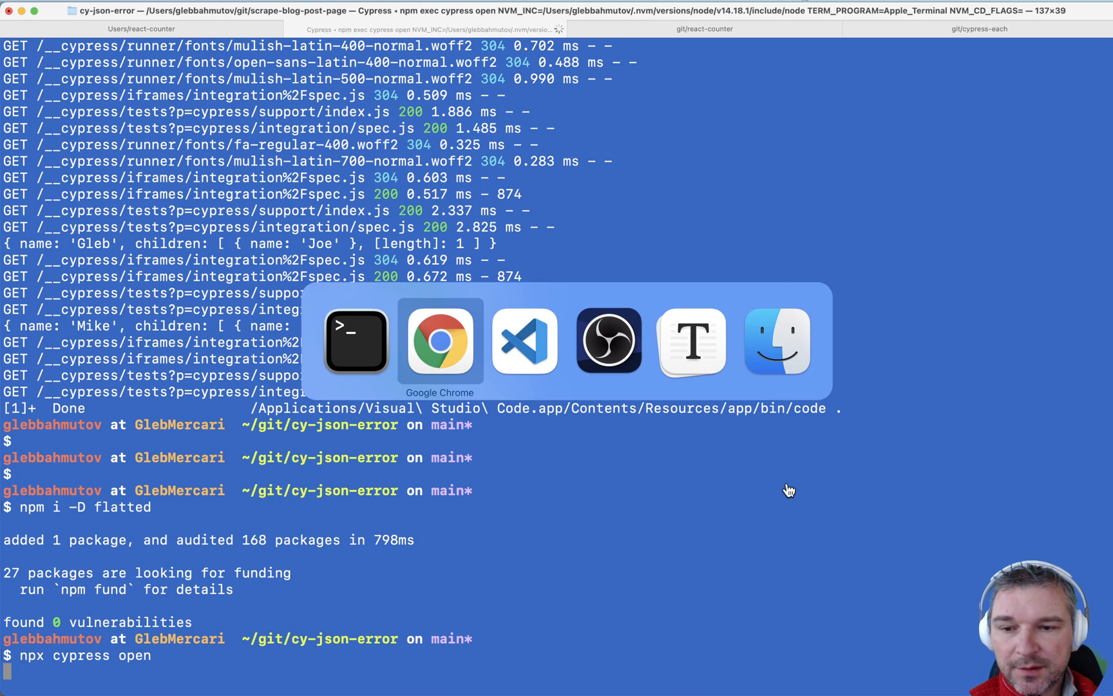
click(439, 341)
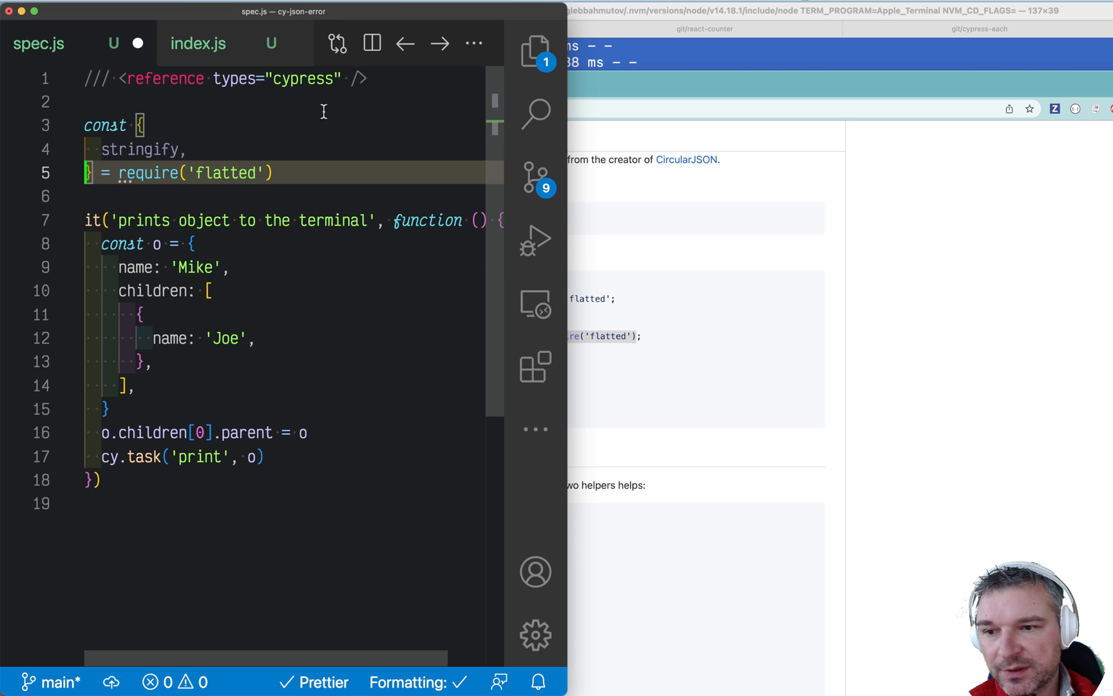
Require stringify from flatted in spec.js and pass stringify(o) to the print task
double_click(140, 149)
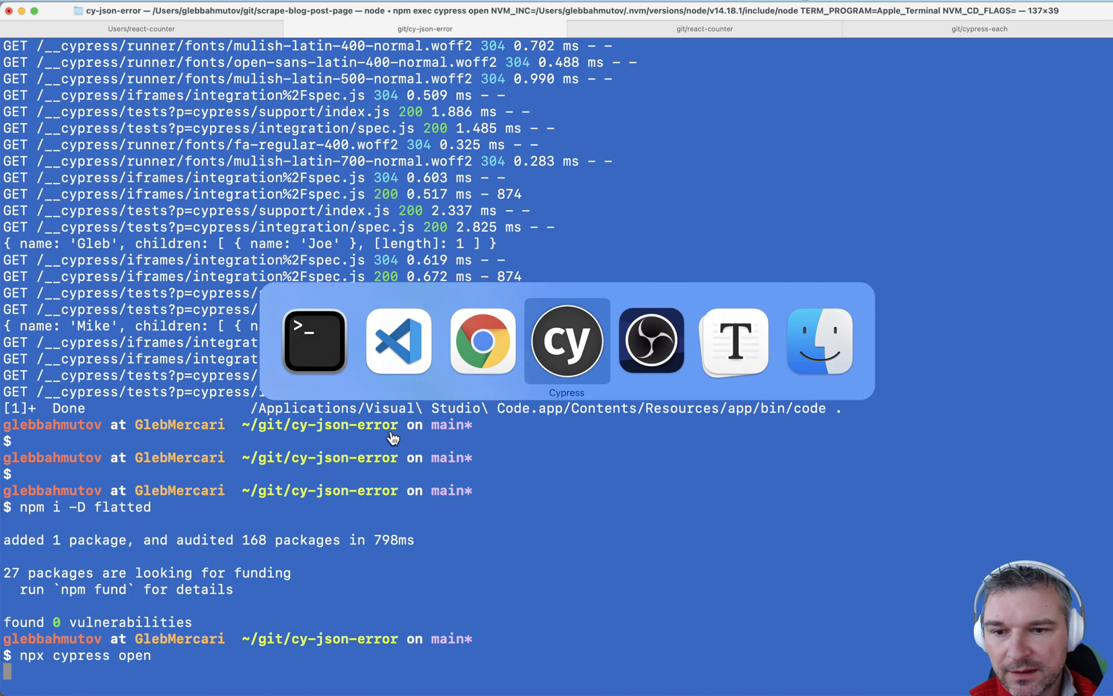
click(565, 340)
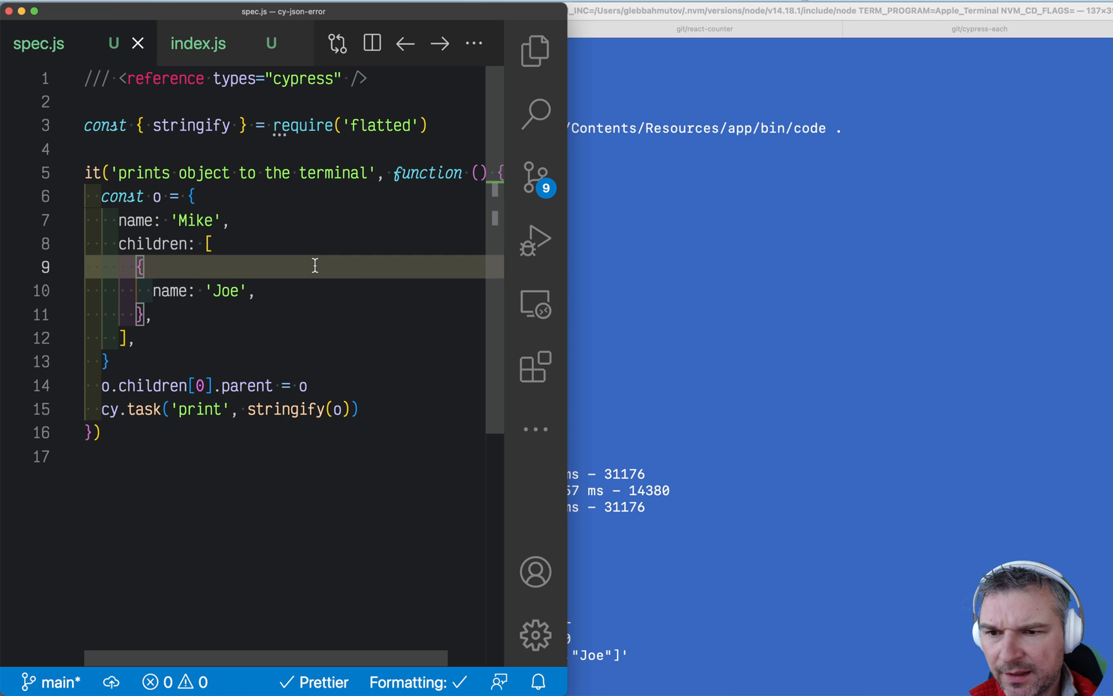
Require parse from flatted in index.js and log parse(x) in the print task
click(197, 44)
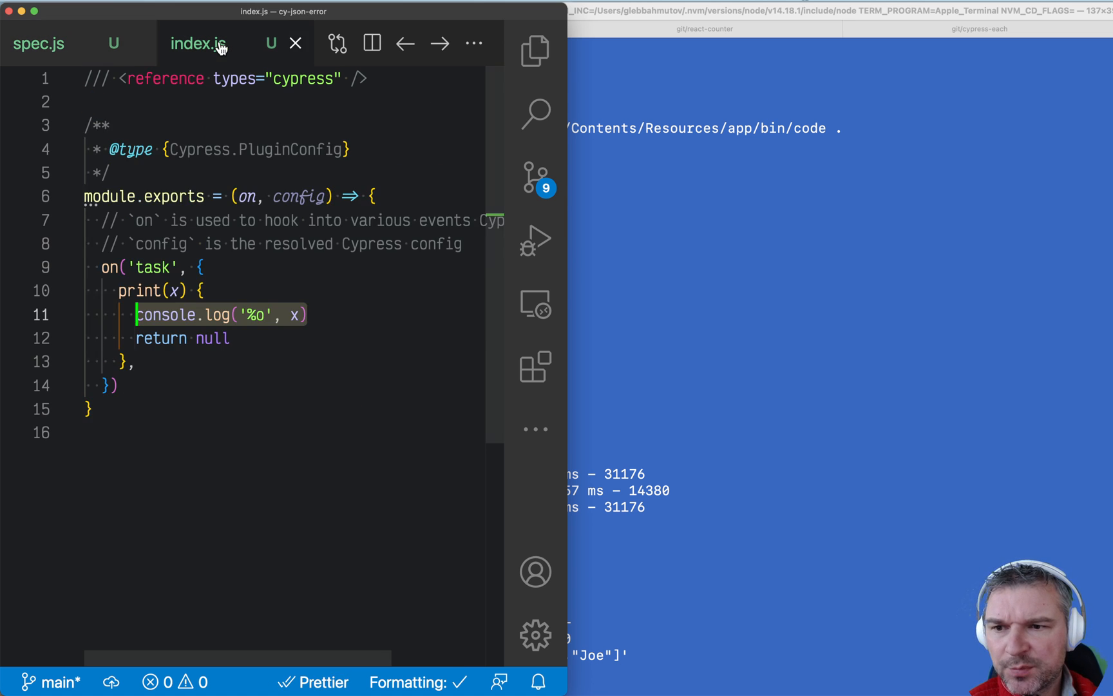
text(const { stringify } = require('flatted'))
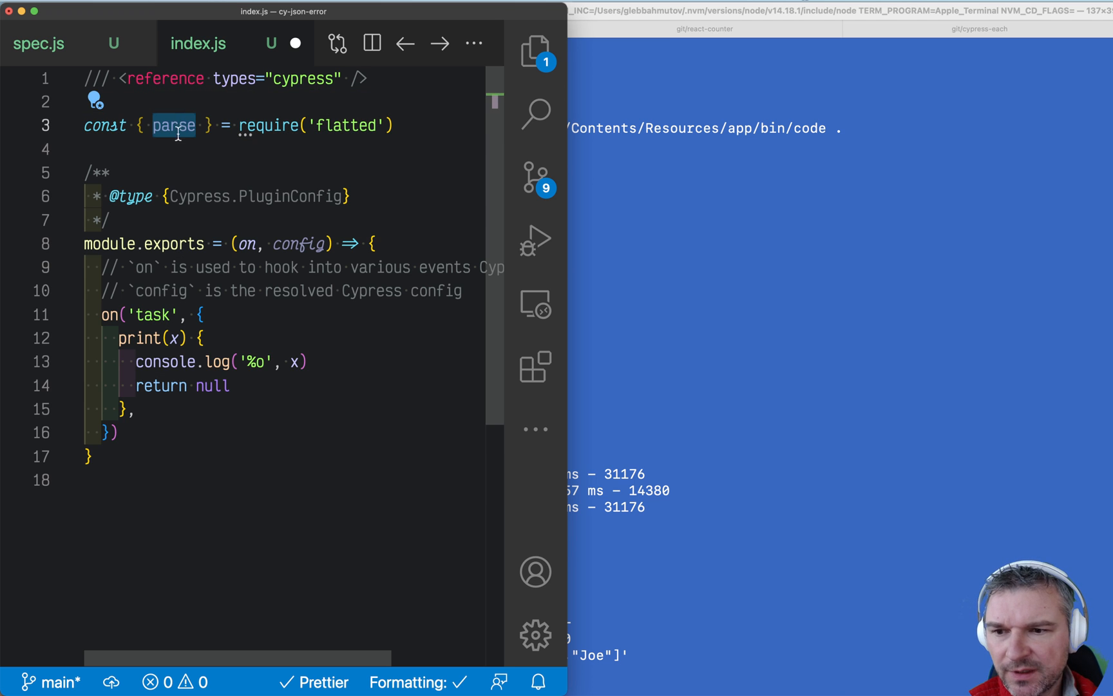
click(305, 361)
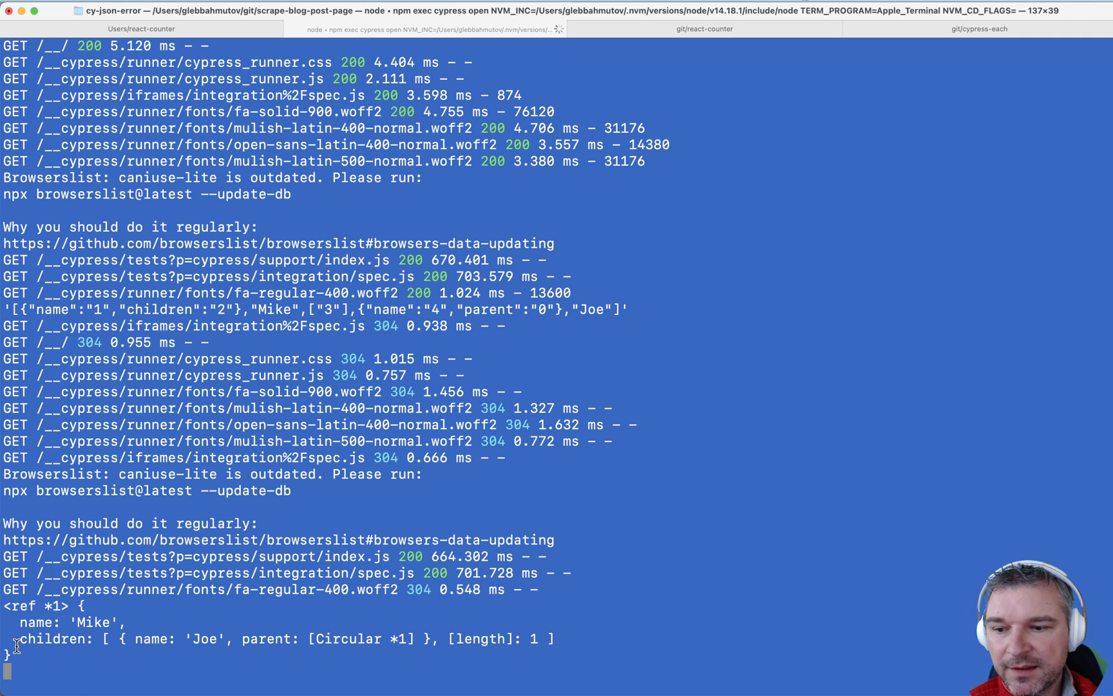
Highlight the terminal output showing <ref *1> Mike with Joe's parent as [Circular *1], then return to the editor
drag(14, 605, 554, 638)
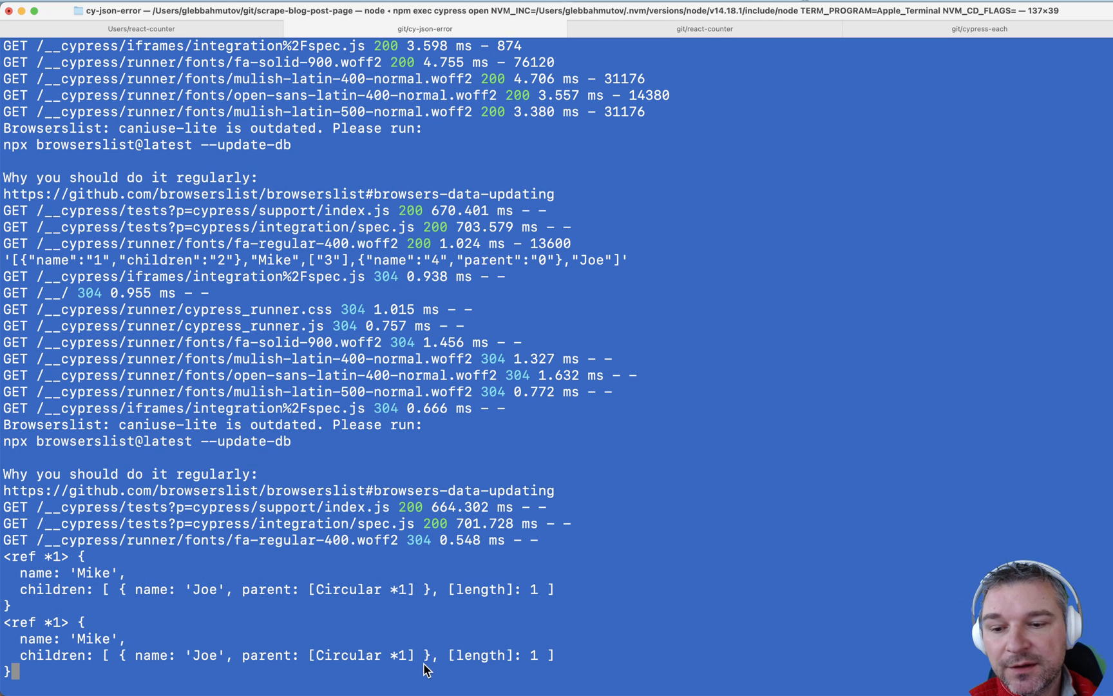
mouse_move(67, 632)
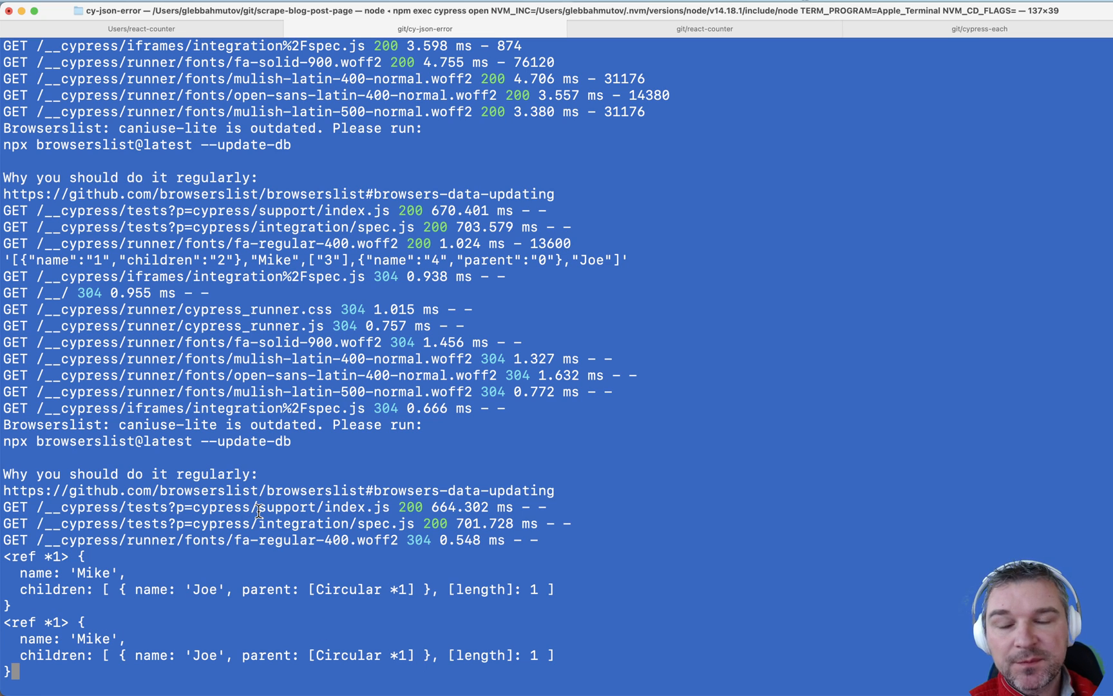
key(cmd+tab)
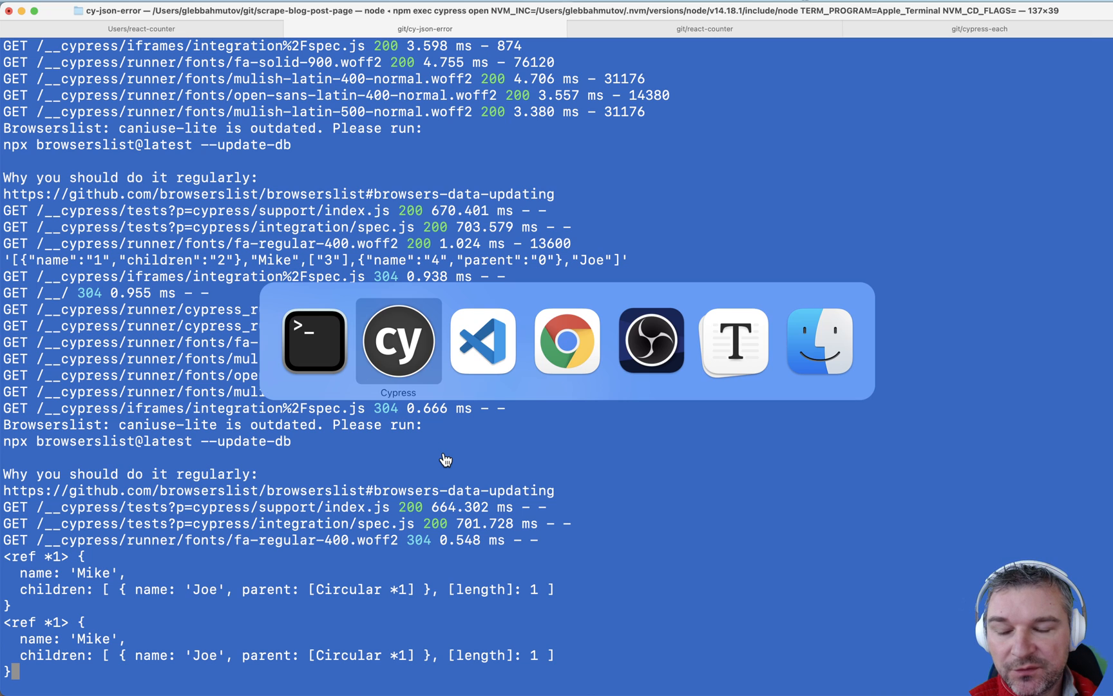
click(481, 340)
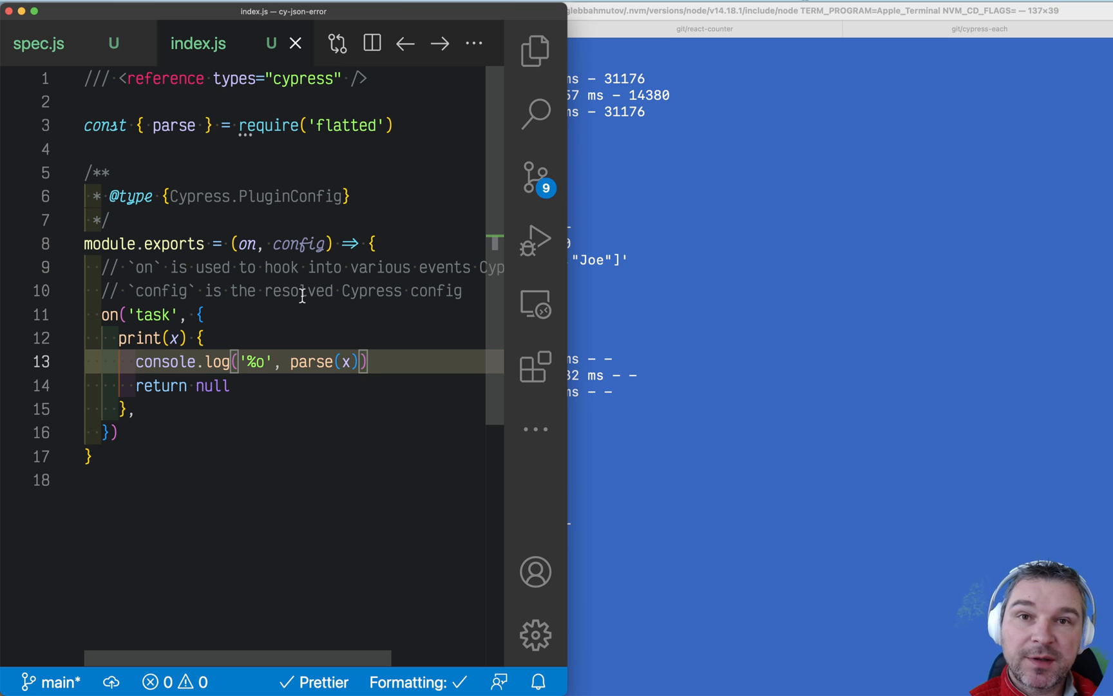
click(366, 360)
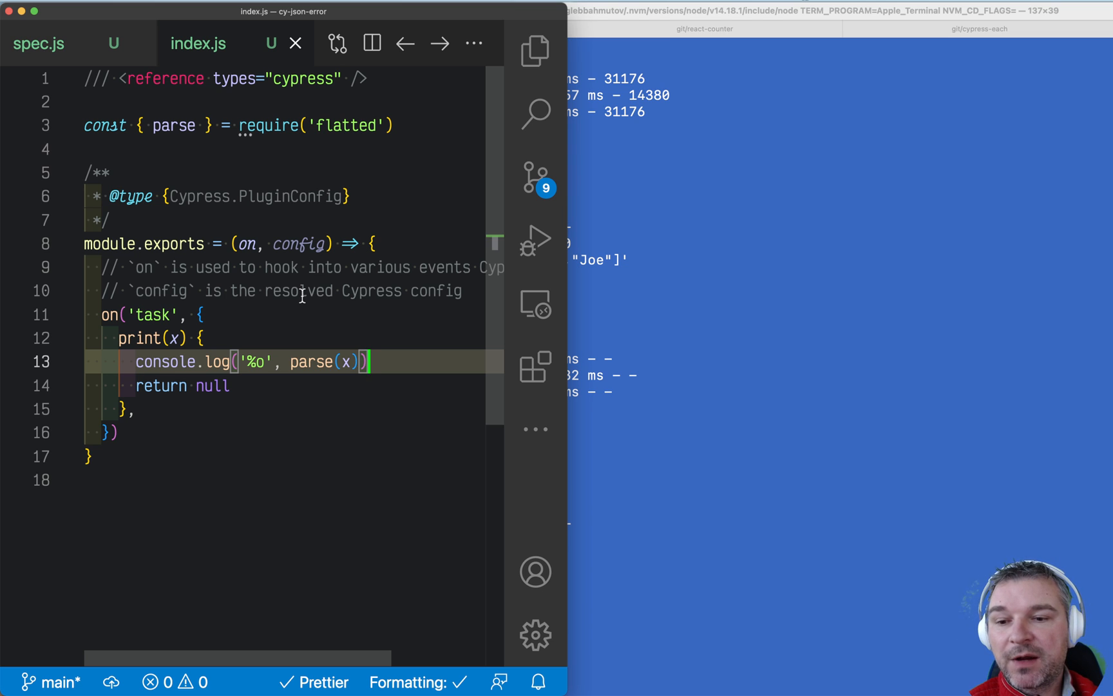